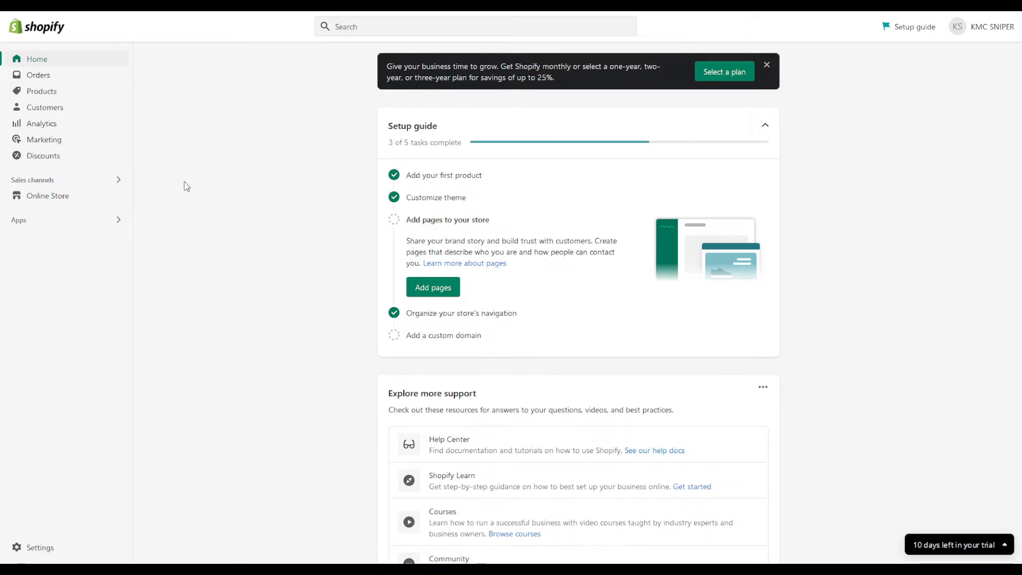
mouse_move(170, 195)
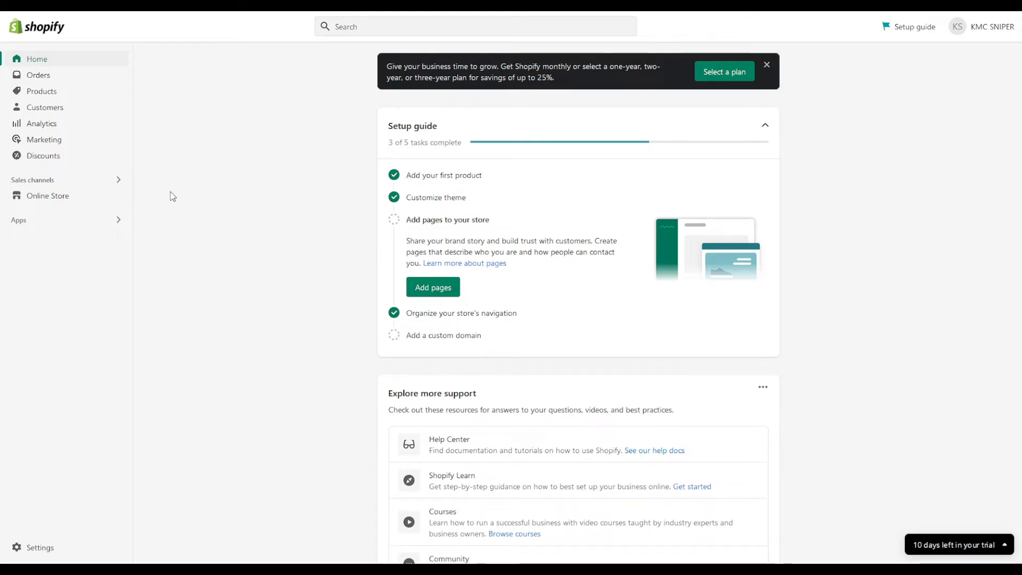
Go to Online Store and bring up the Picked for you app recommendations.
left_click(48, 195)
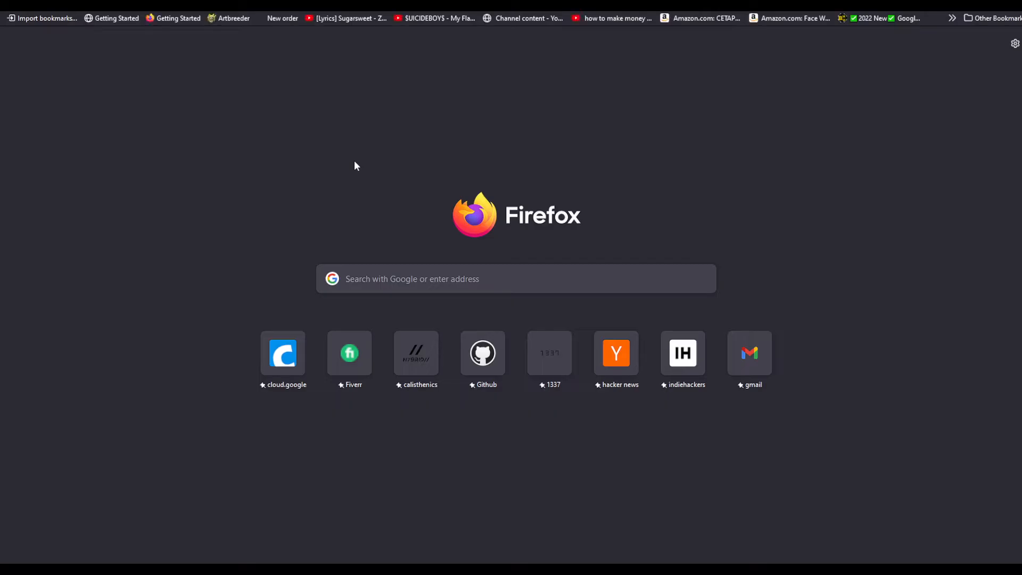
type("shopify")
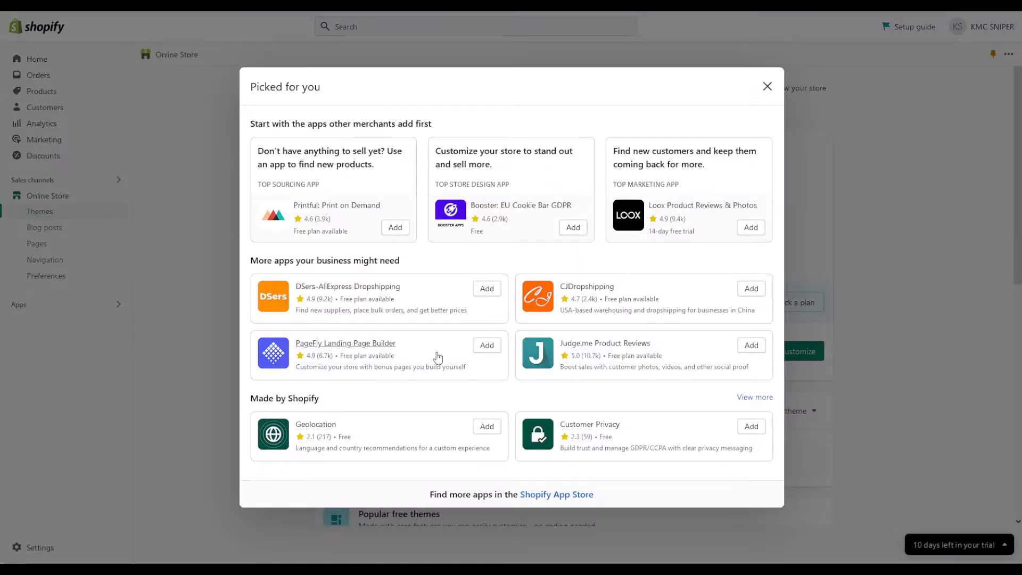
Search the Shopify App Store for 'instafeed' to list the Instagram feed apps.
left_click(555, 494)
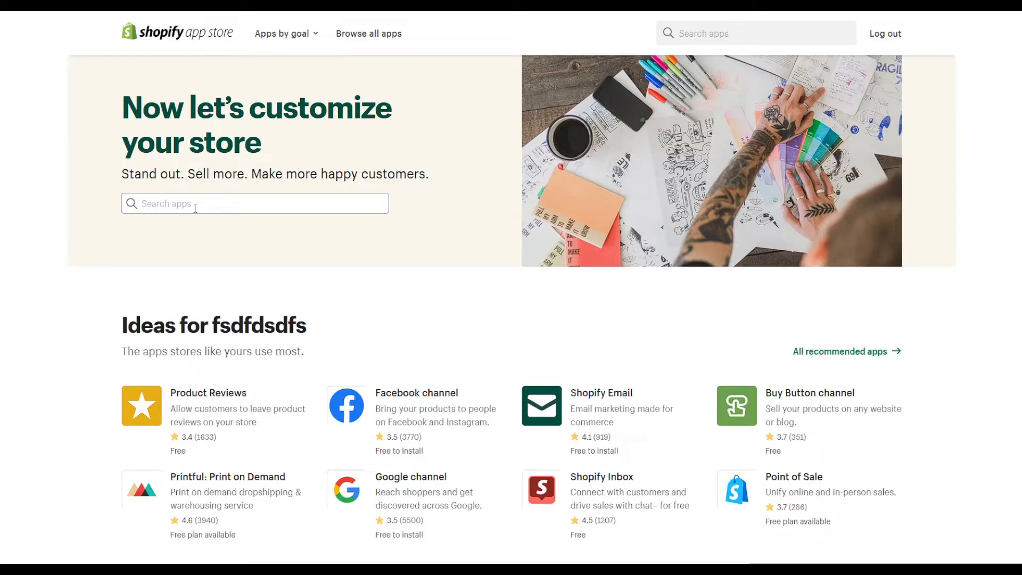
type("Instagr")
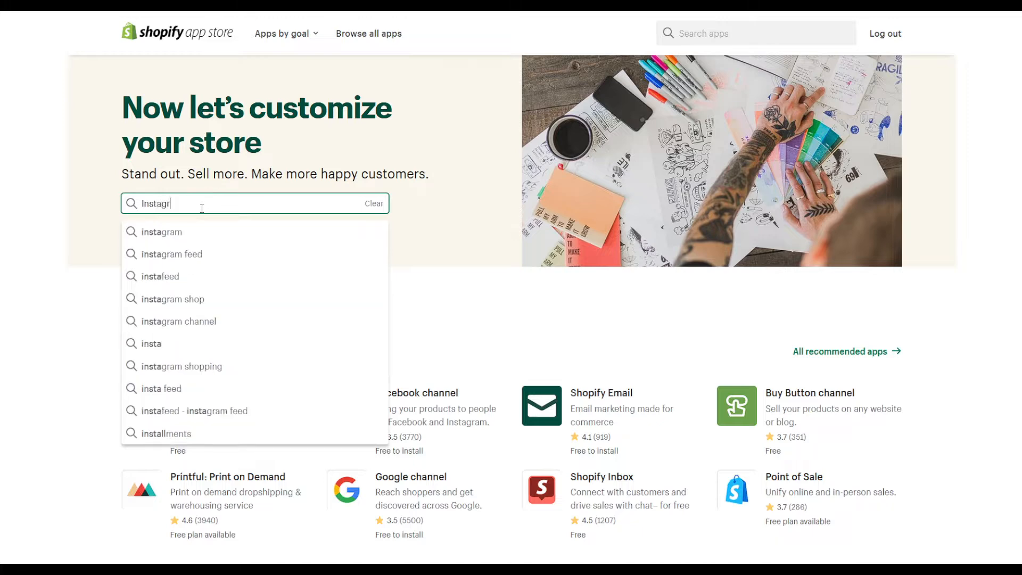
type("instafeed")
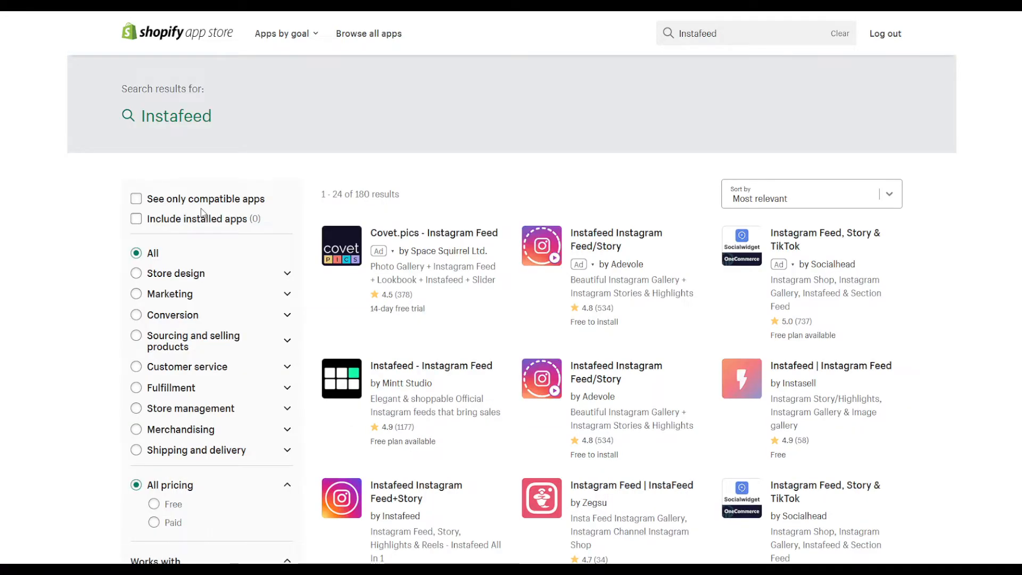
mouse_move(387, 371)
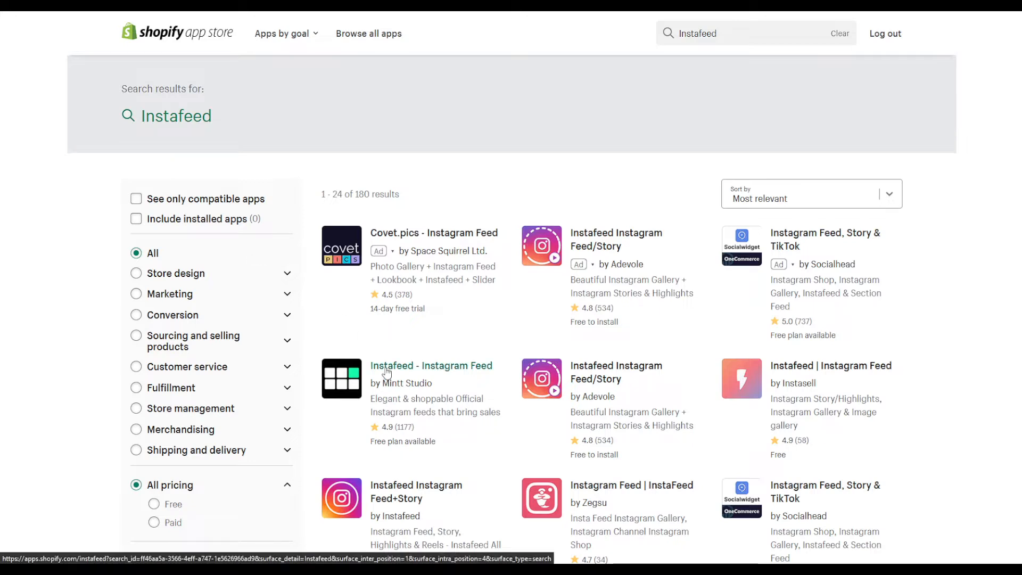
Choose the Instafeed - Instagram Feed result by Mintt Studio.
left_click(431, 366)
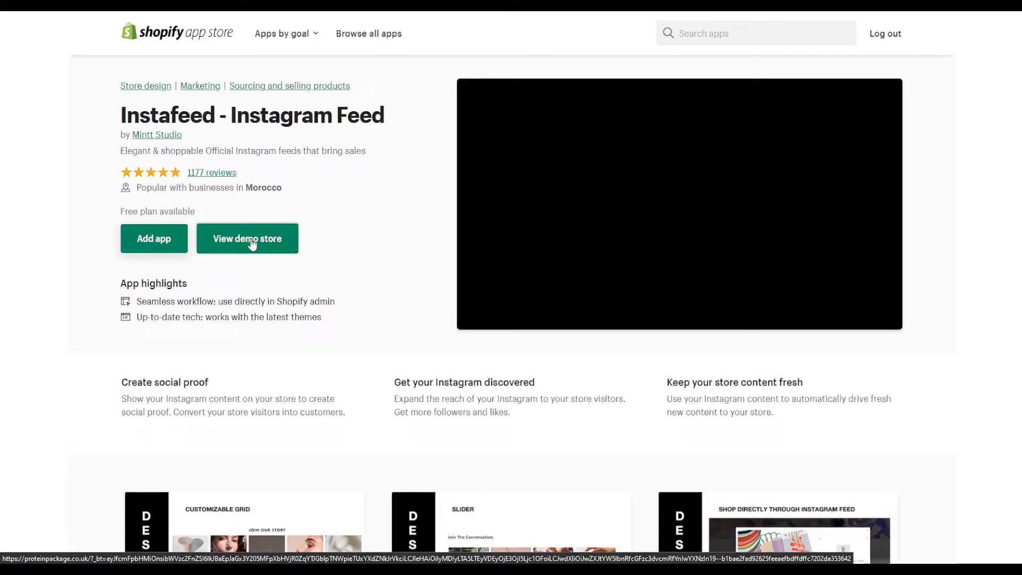
Tour the Protein Package demo storefront showing the app in use.
left_click(247, 239)
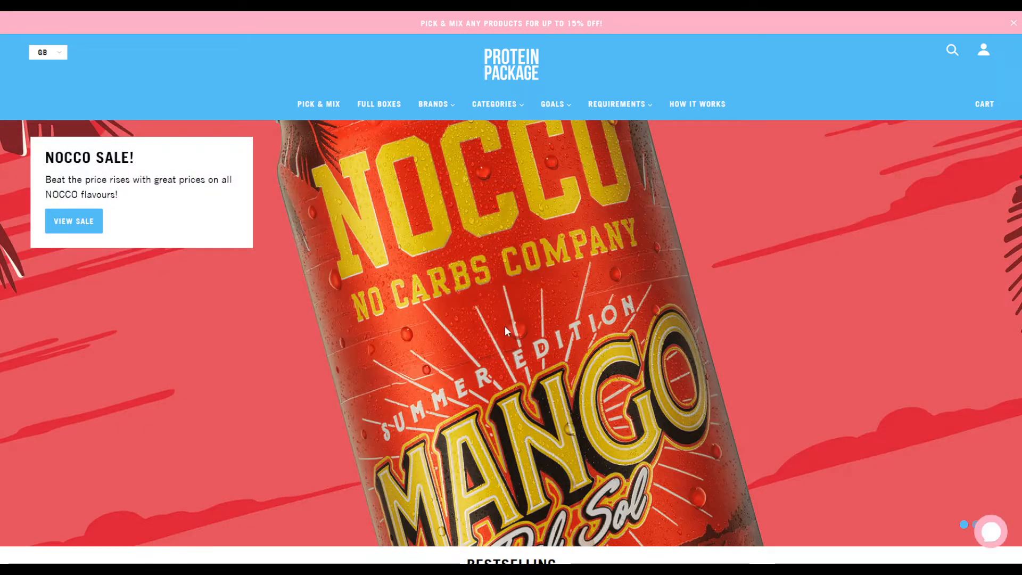
scroll("down", 3)
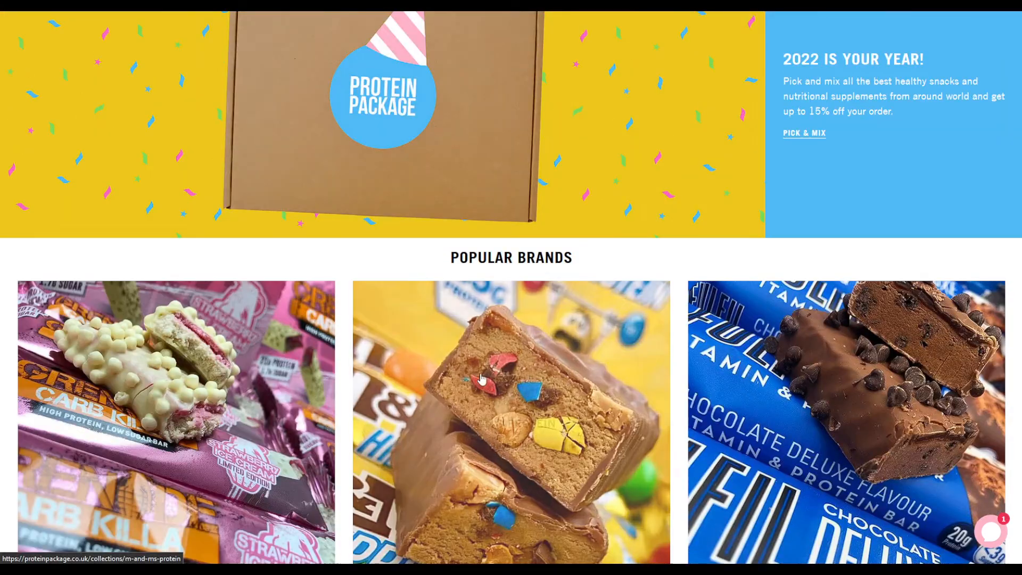
scroll("down", 3)
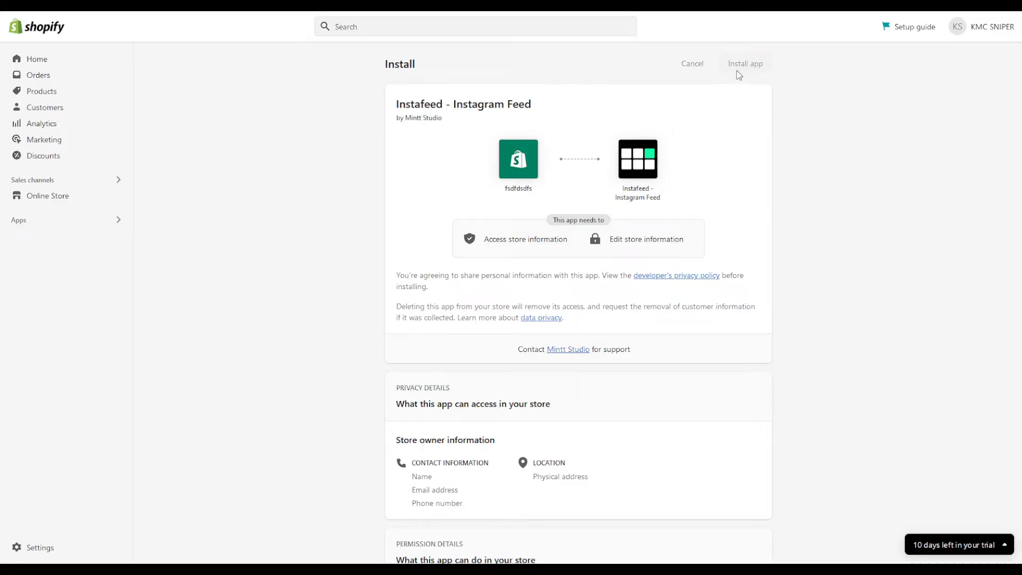
Install Instafeed - Instagram Feed on the store under the free plan.
left_click(744, 63)
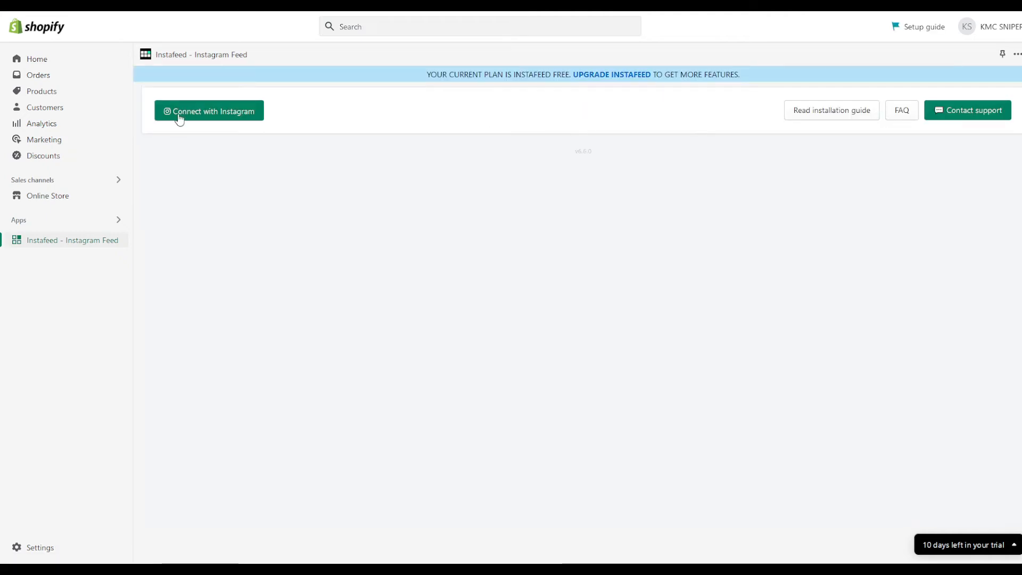
left_click(209, 110)
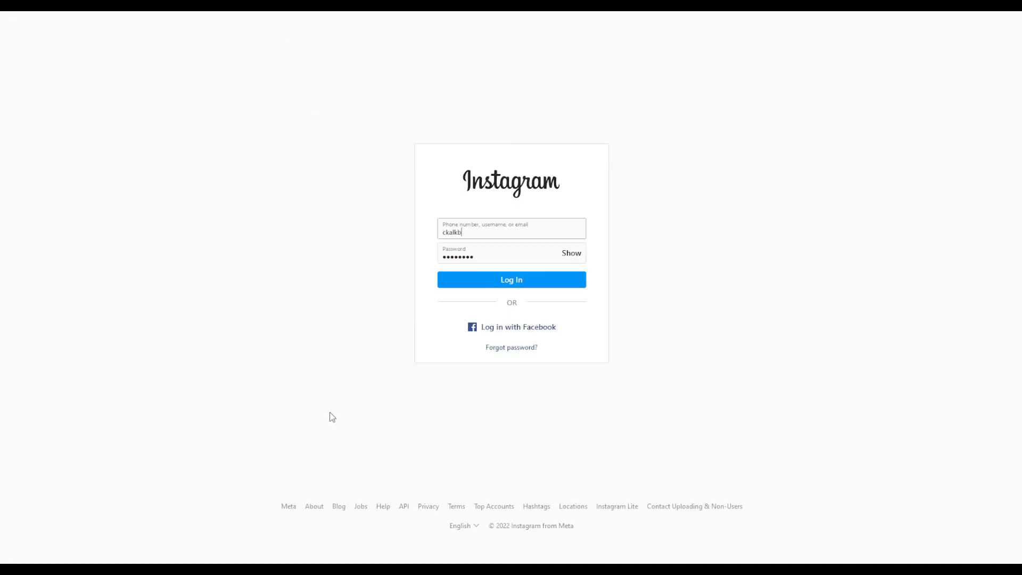
mouse_move(443, 457)
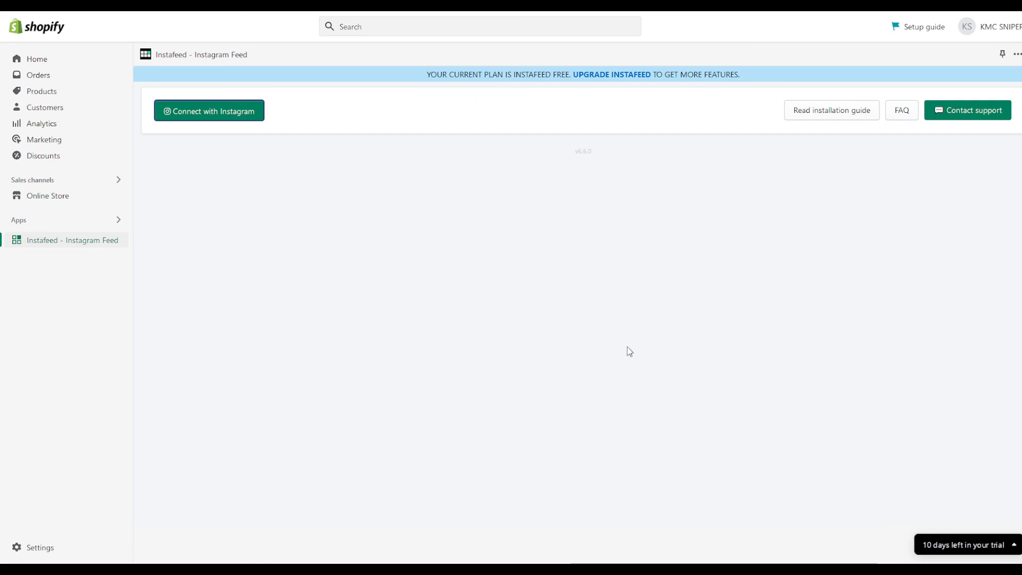
mouse_move(636, 280)
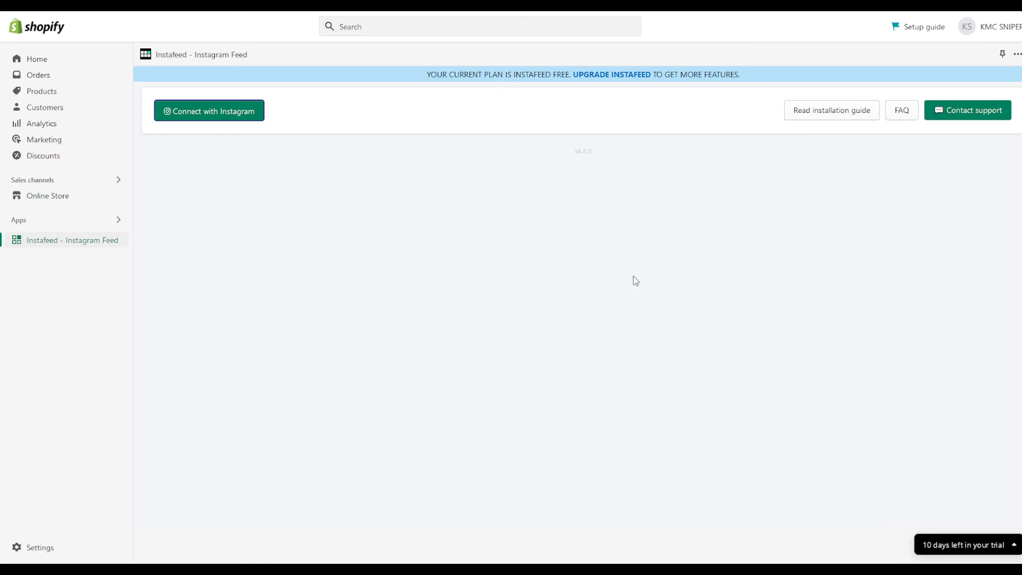